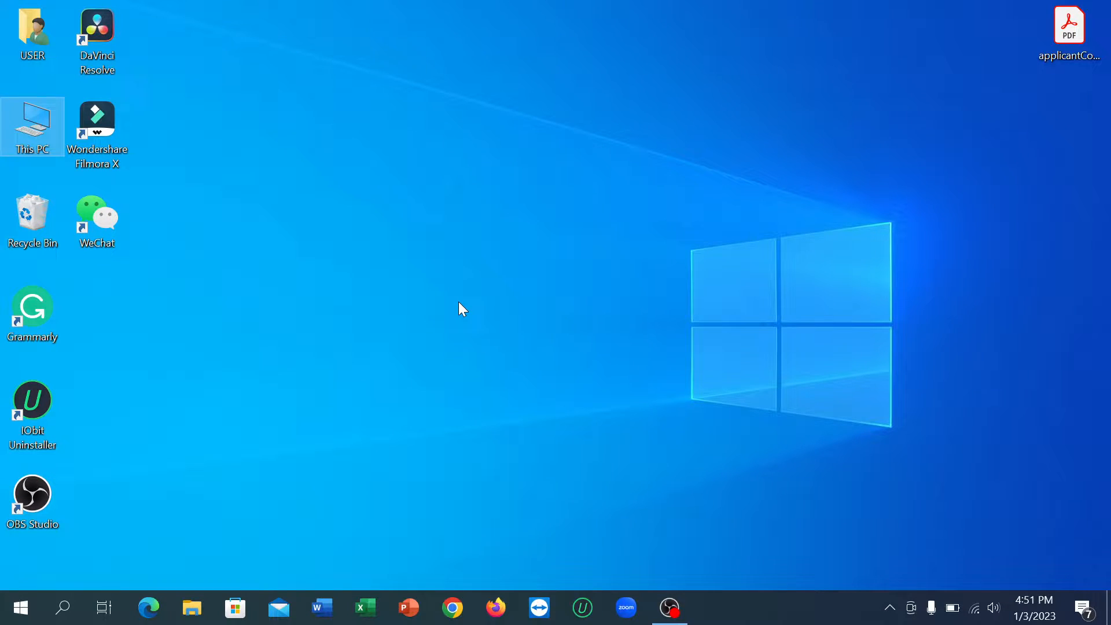
{"action": "mouse_move", "coordinate": [451, 303]}
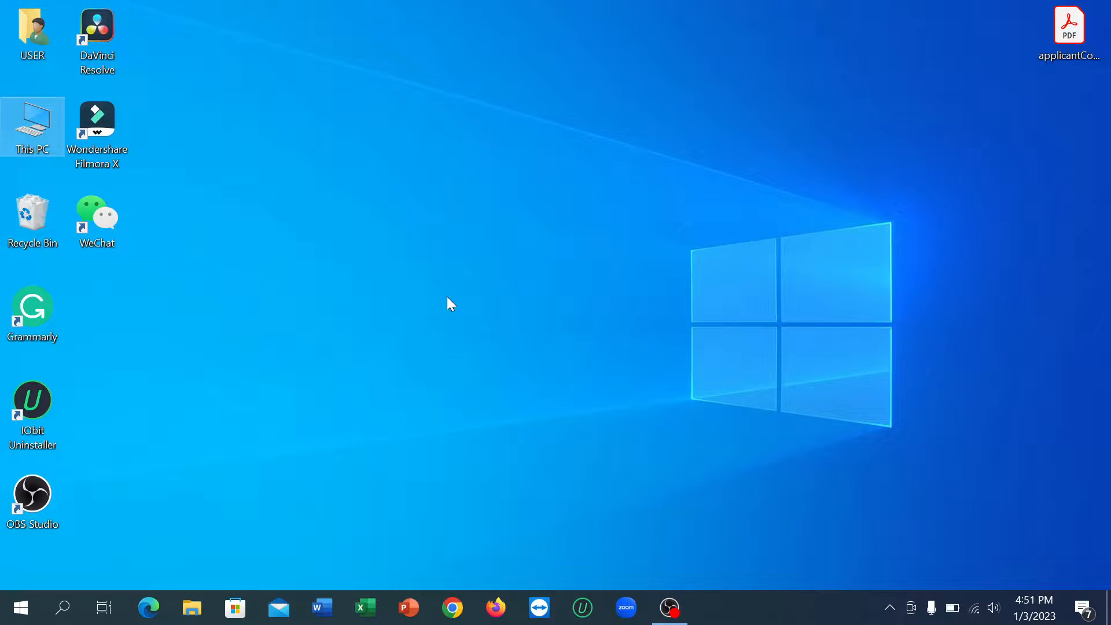
{"action": "mouse_move", "coordinate": [439, 305]}
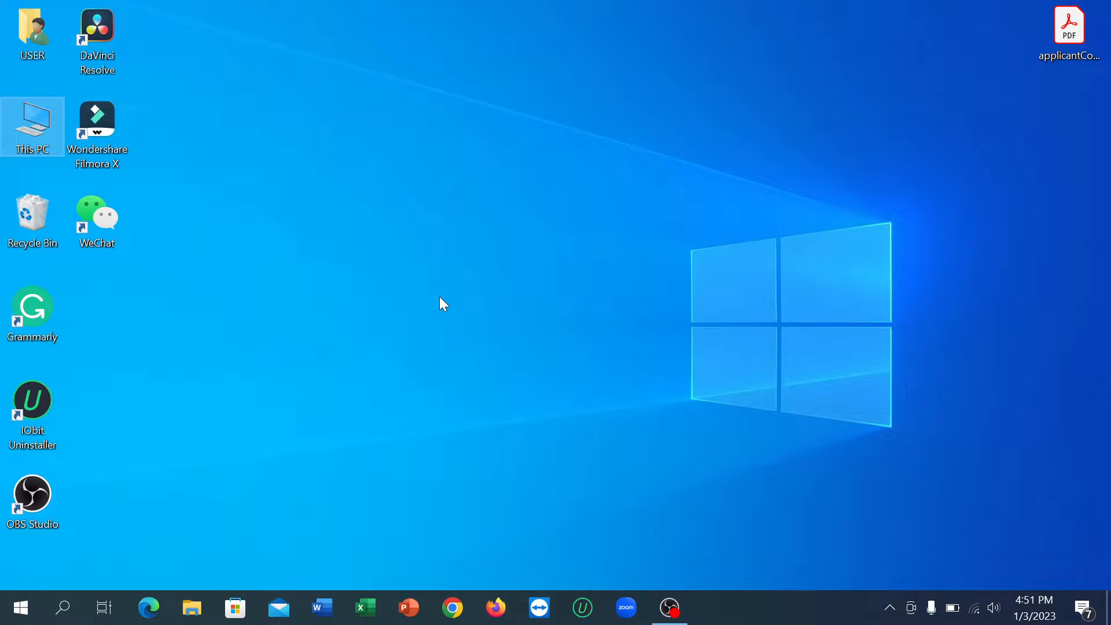
{"action": "mouse_move", "coordinate": [435, 307]}
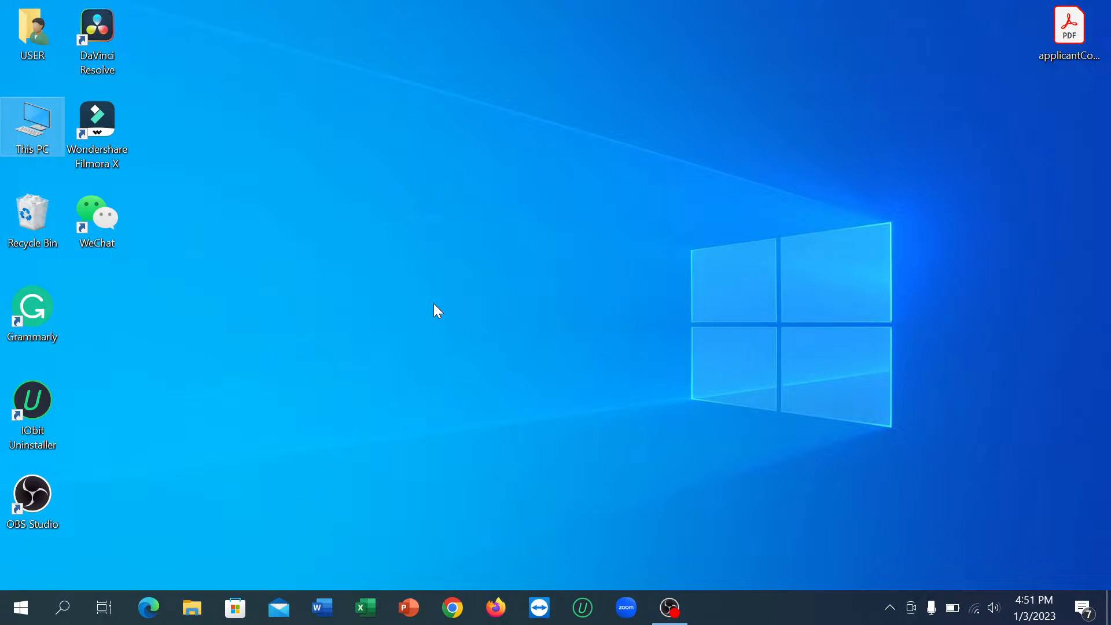
{"action": "mouse_move", "coordinate": [418, 323]}
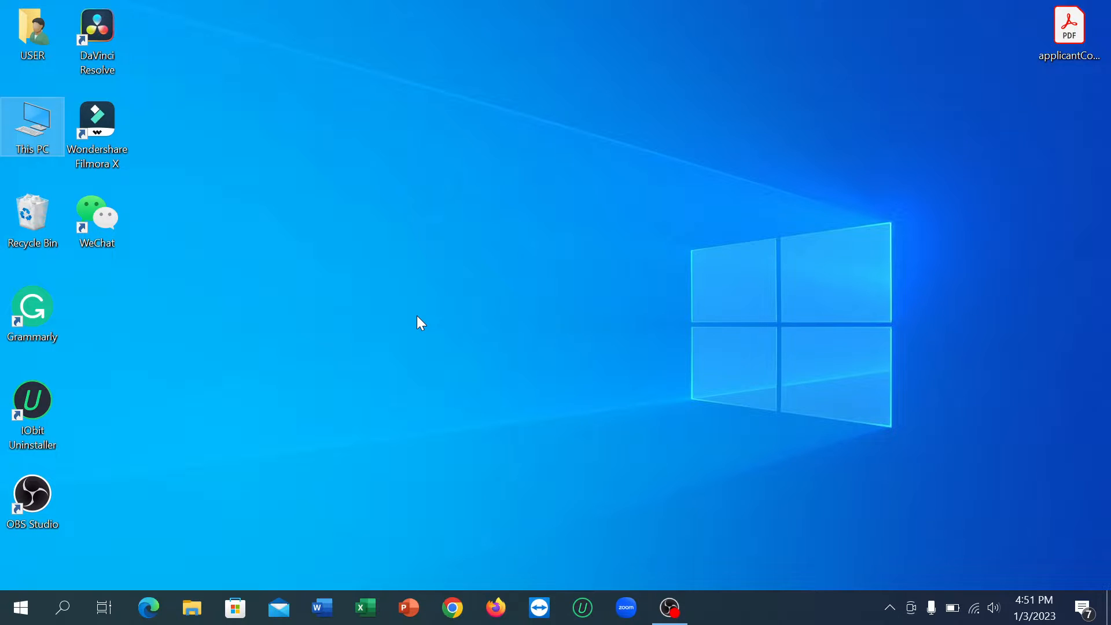
{"action": "mouse_move", "coordinate": [316, 407]}
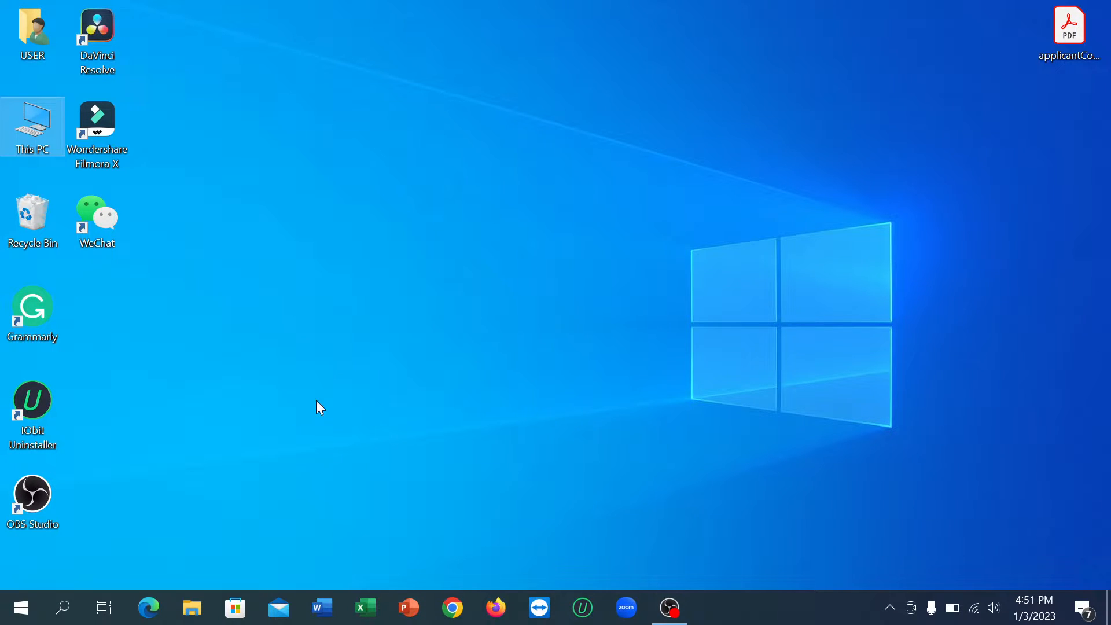
Step: Launch Microsoft Edge and load the Facebook home feed from the new tab quick link
{"action": "left_click", "coordinate": [148, 607]}
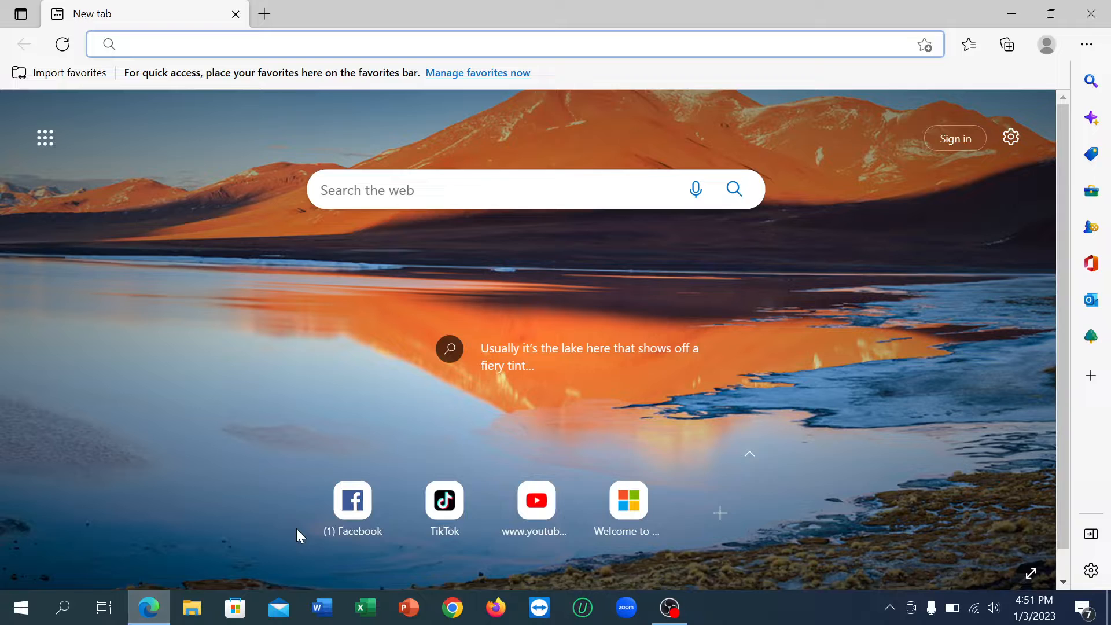
{"action": "left_click", "coordinate": [352, 499]}
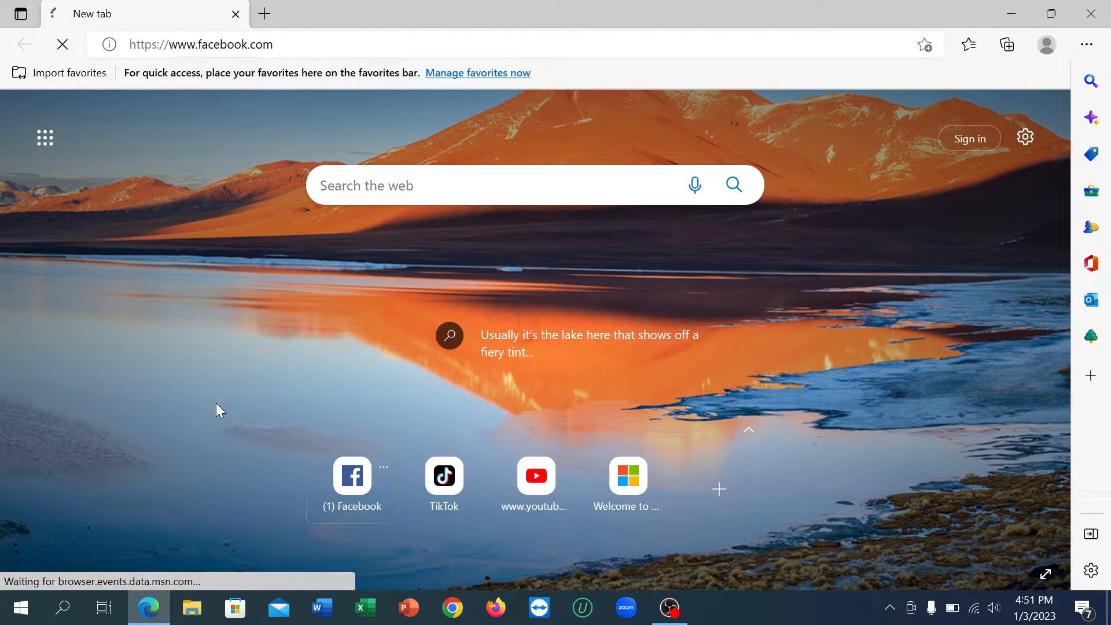
{"action": "left_click", "coordinate": [351, 475]}
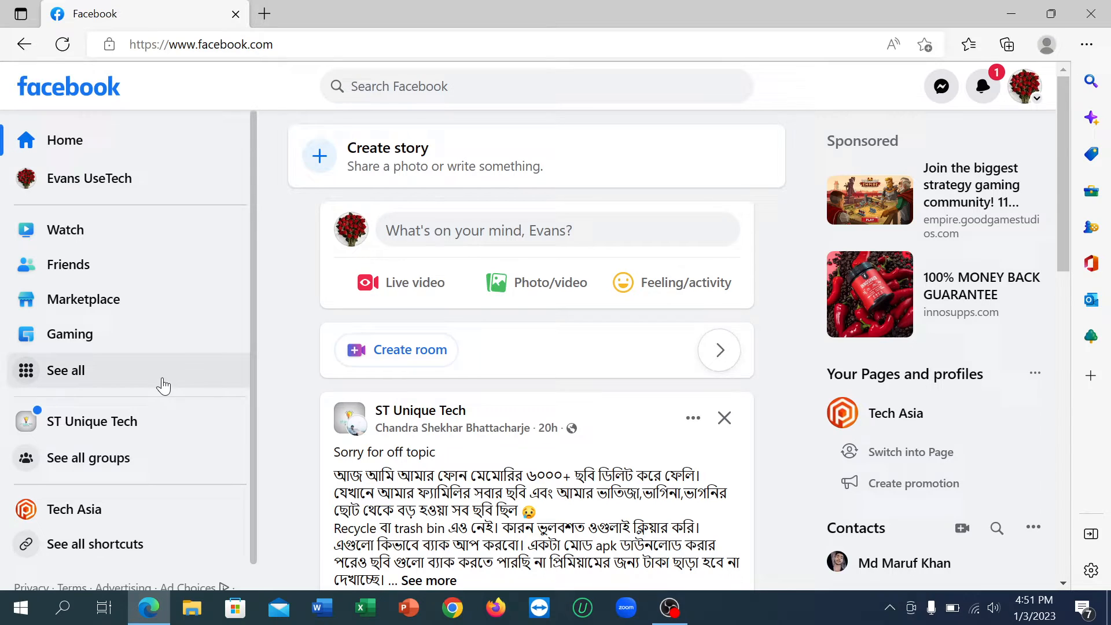
{"action": "mouse_move", "coordinate": [344, 331]}
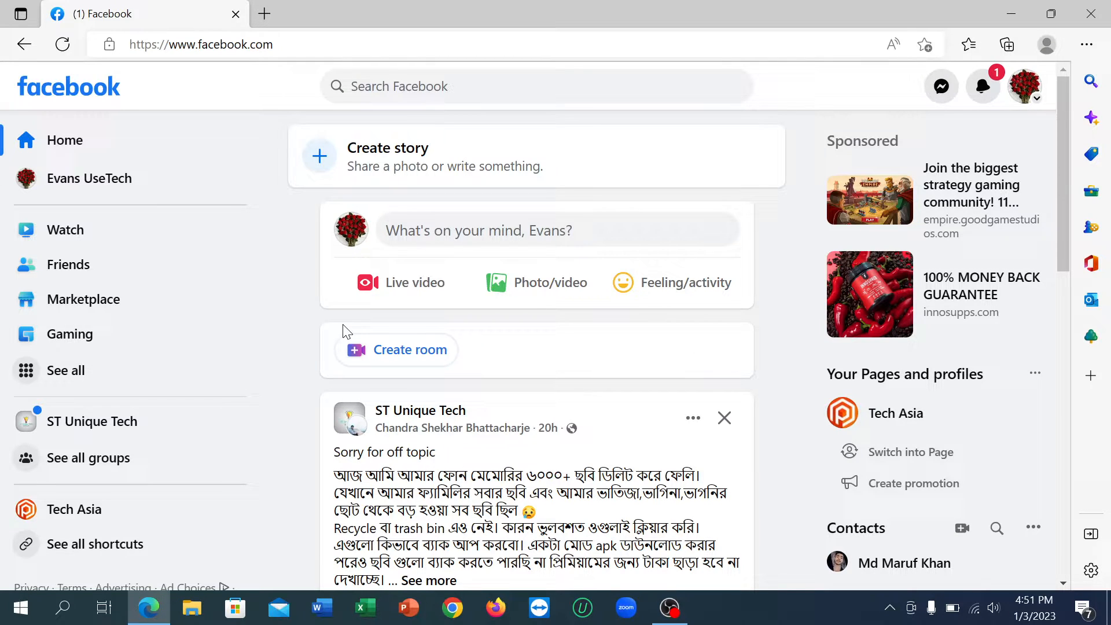
{"action": "mouse_move", "coordinate": [1091, 13]}
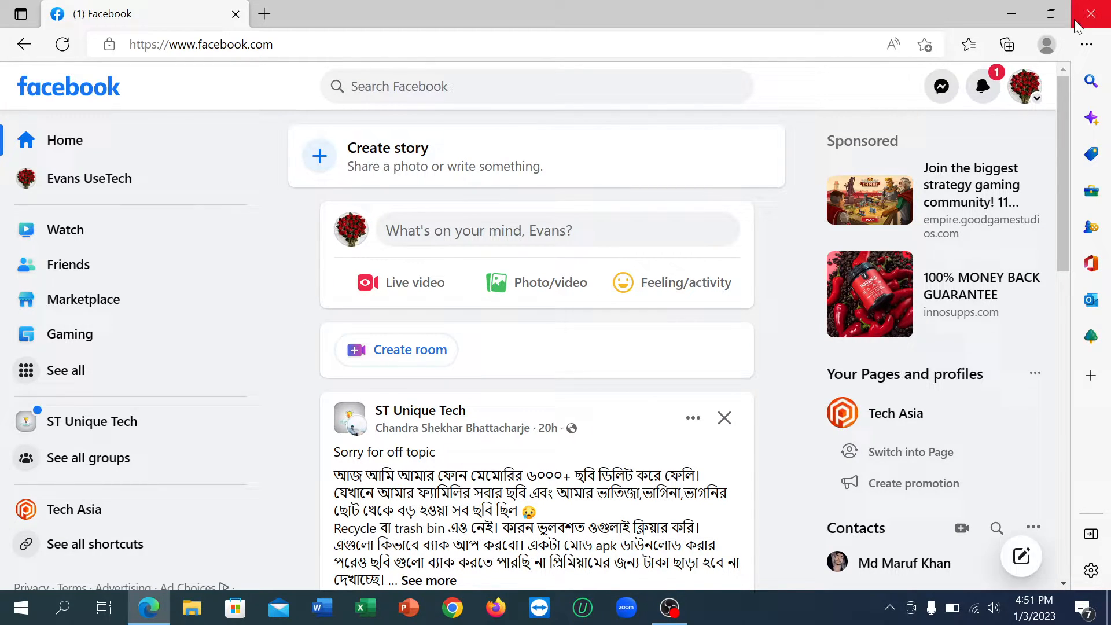
Step: Go to your own Facebook profile page through the account menu
{"action": "left_click", "coordinate": [1024, 86]}
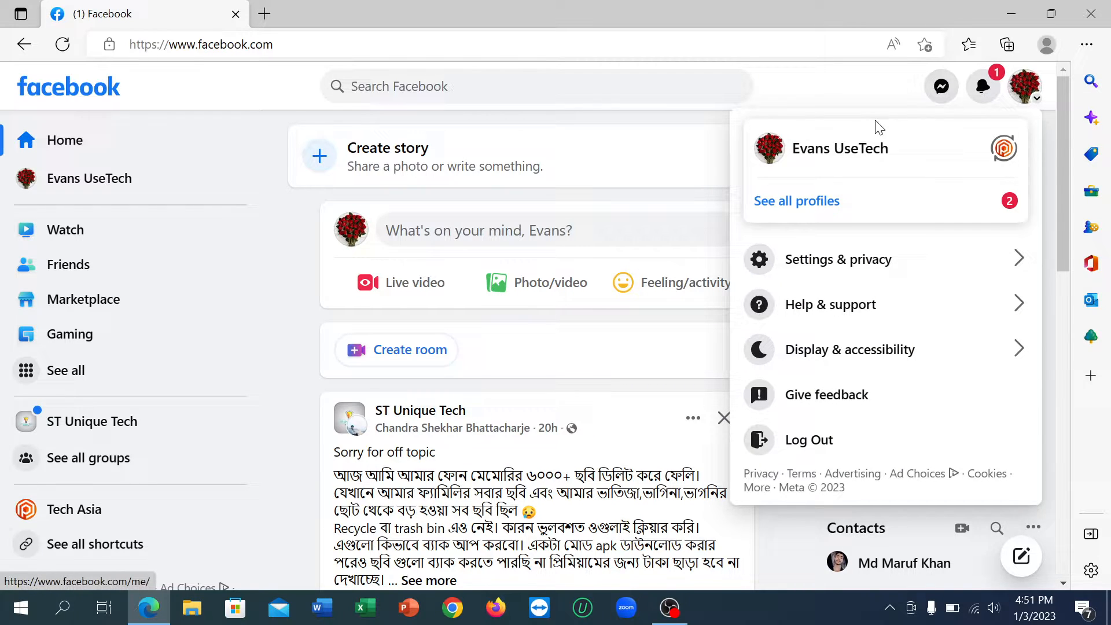
{"action": "mouse_move", "coordinate": [841, 149]}
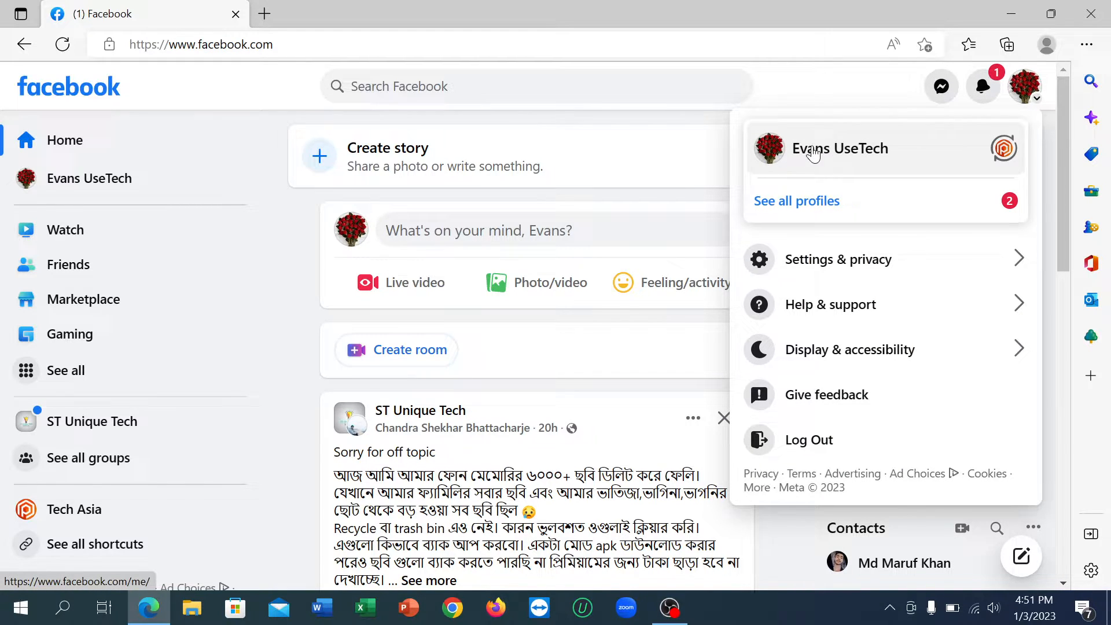
{"action": "left_click", "coordinate": [840, 148]}
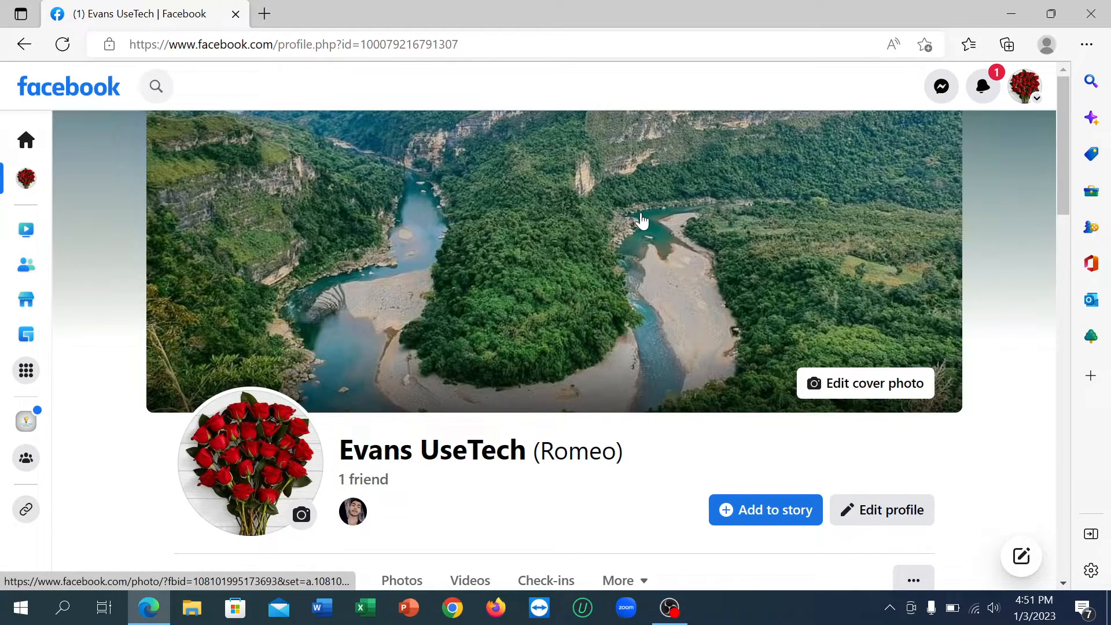
{"action": "mouse_move", "coordinate": [645, 394]}
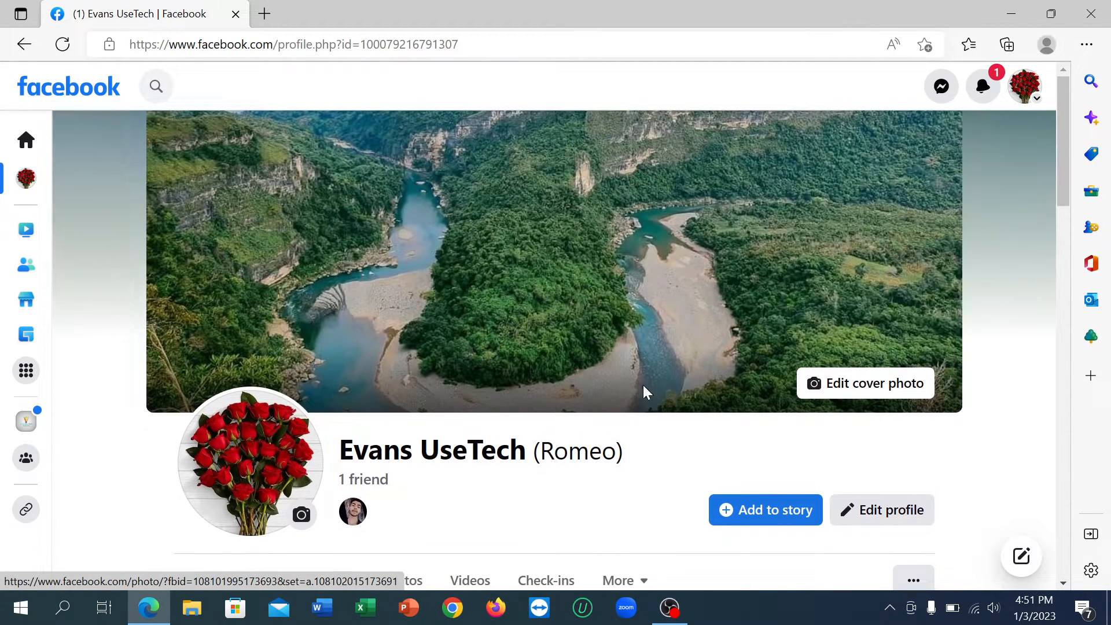
{"action": "mouse_move", "coordinate": [622, 255]}
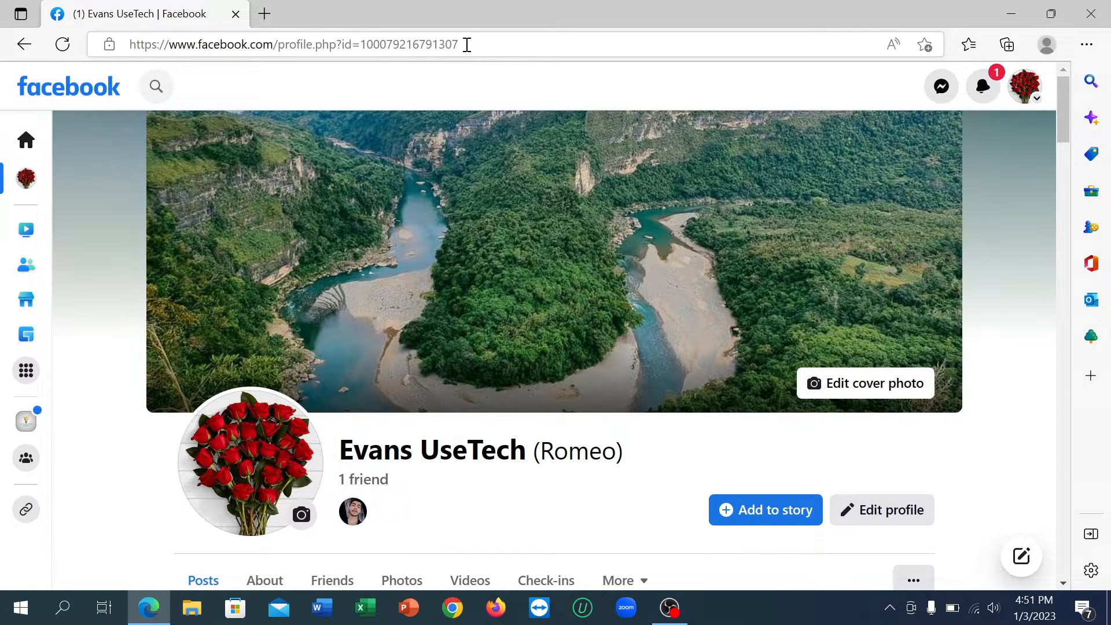
Step: Select and copy the profile's web address from the address bar, then dismiss suggestions
{"action": "left_click", "coordinate": [294, 44]}
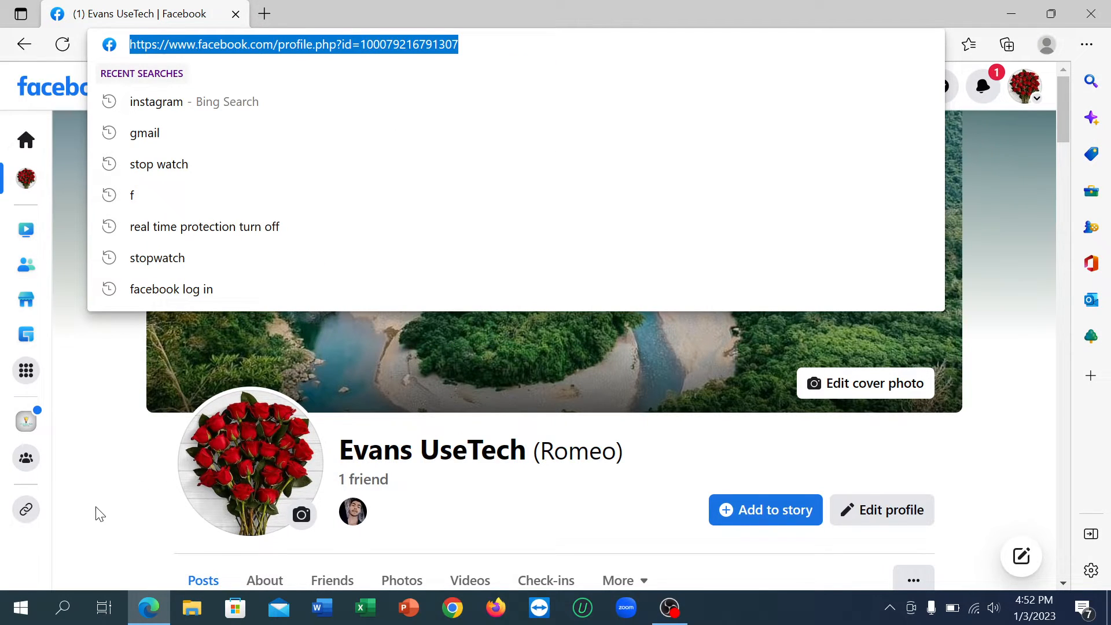
{"action": "left_click", "coordinate": [347, 353]}
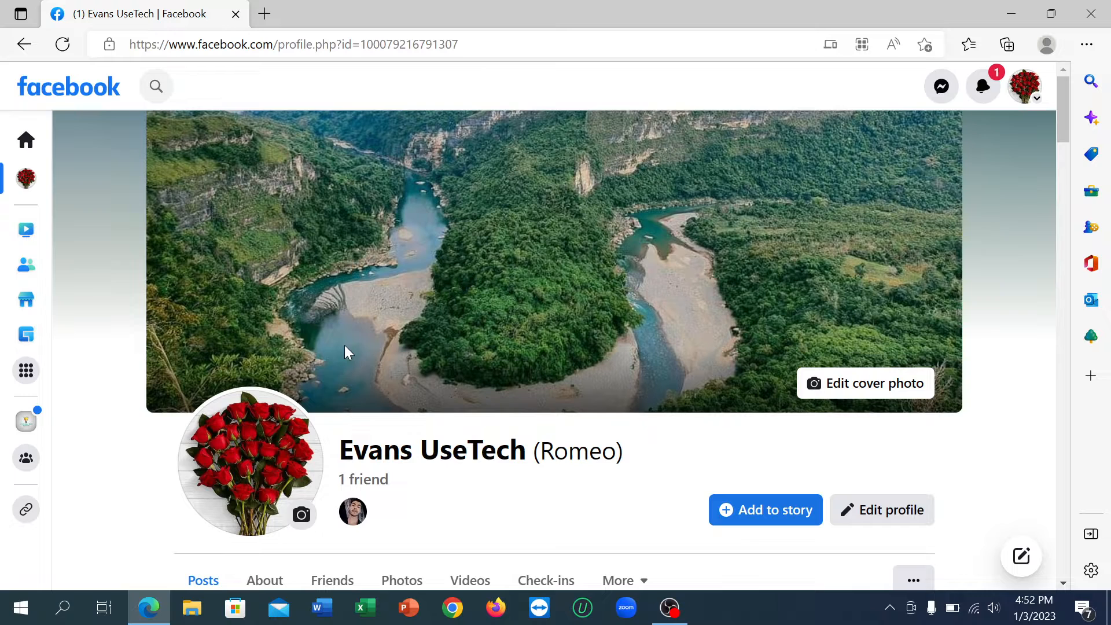
{"action": "mouse_move", "coordinate": [397, 354]}
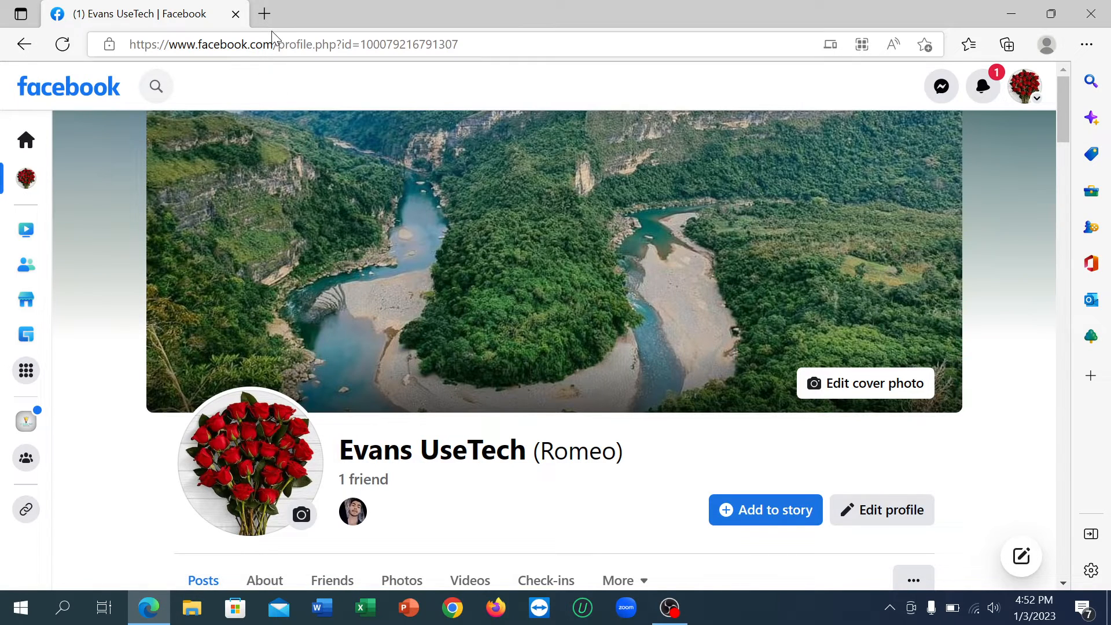
{"action": "left_click", "coordinate": [264, 14]}
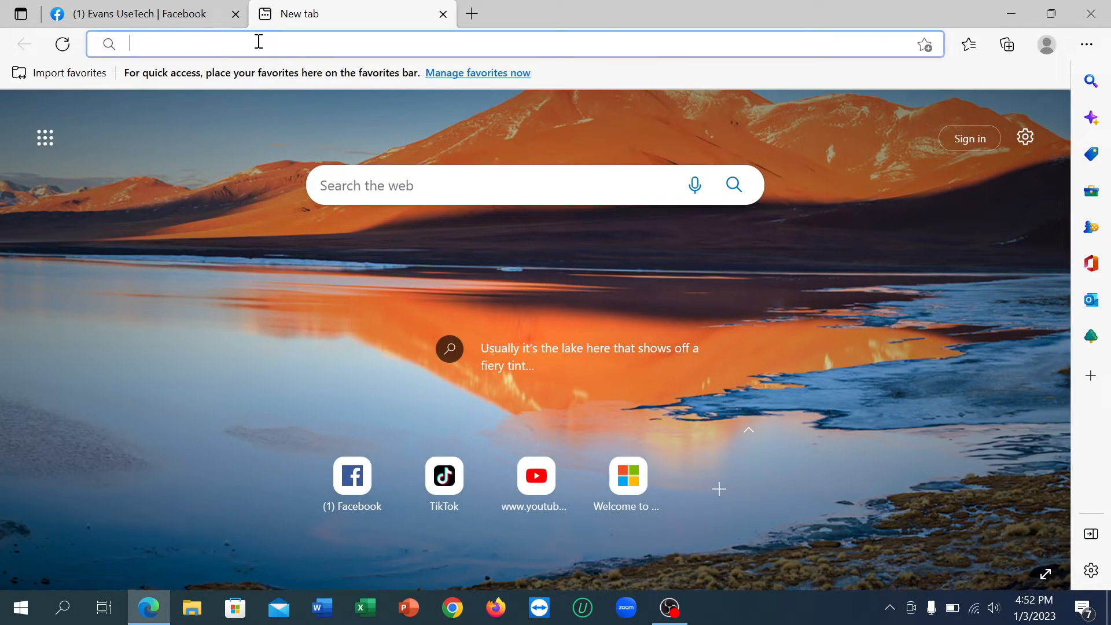
{"action": "type", "text": "https://www.facebook.com/profile.php?id=100079216791307"}
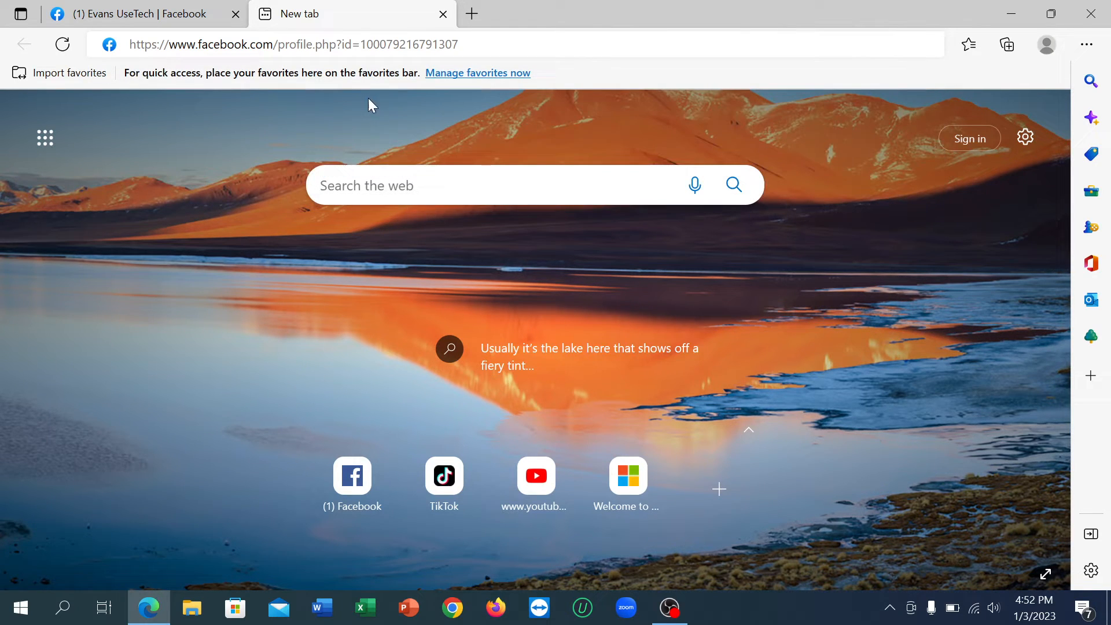
{"action": "left_click", "coordinate": [283, 44]}
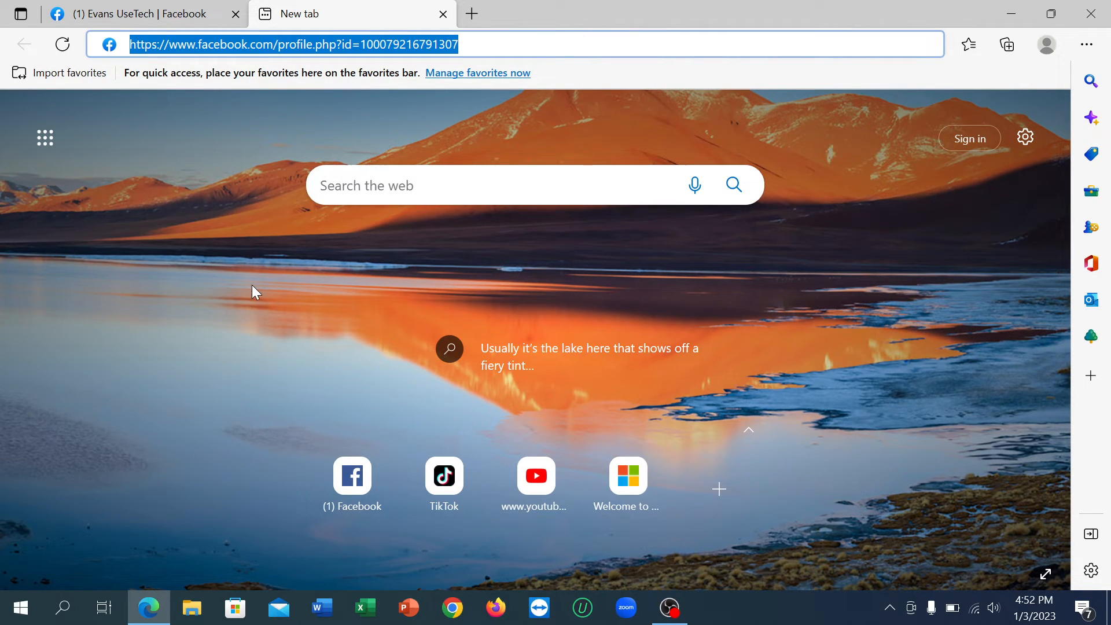